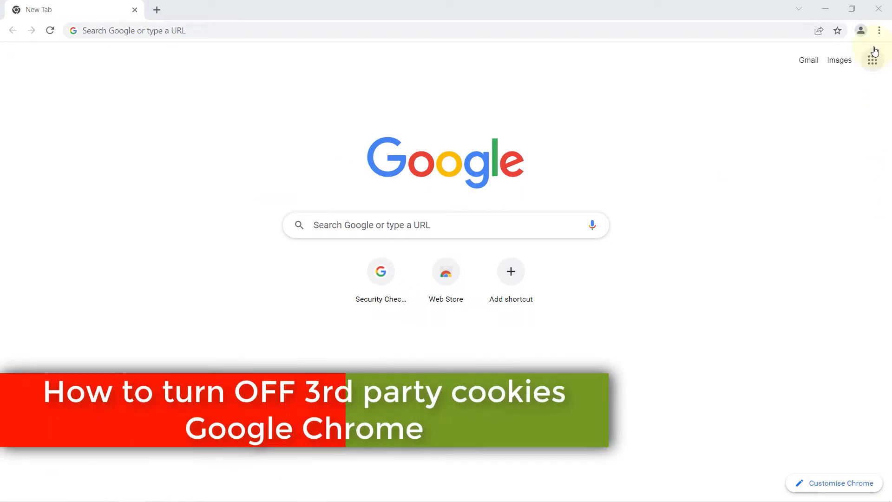
Open Chrome's Settings page from the three-dot menu.
left_click(879, 31)
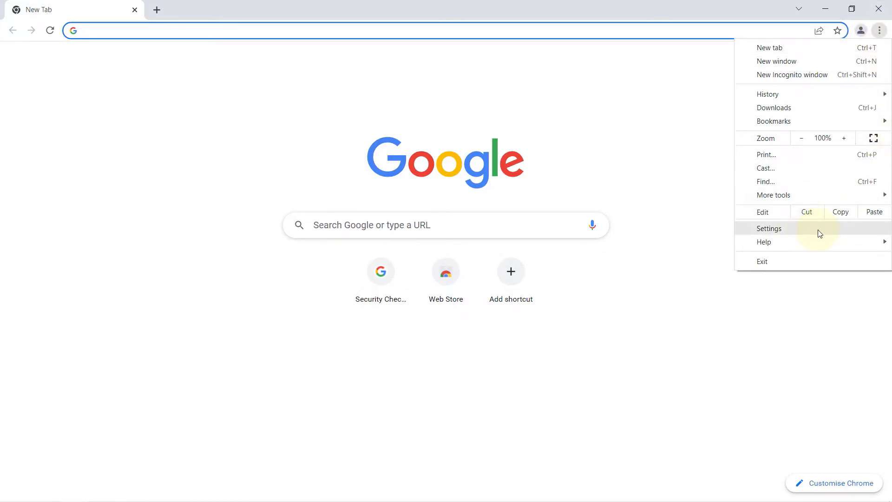
left_click(768, 228)
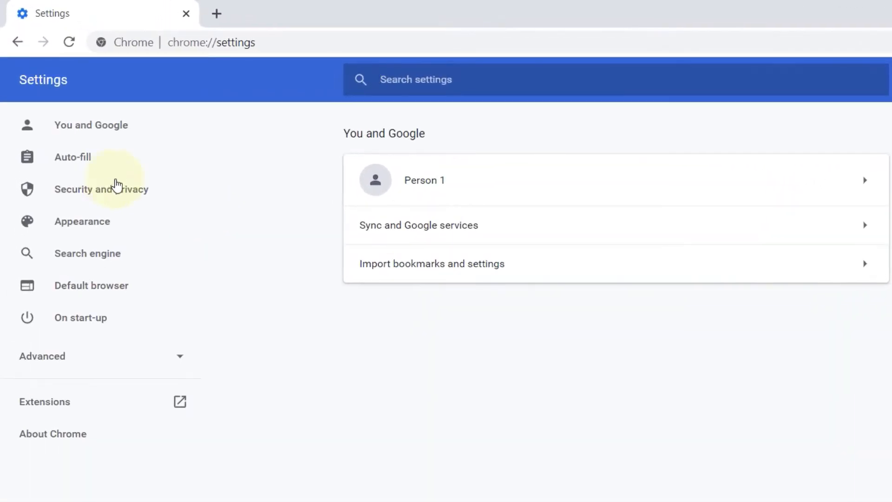
Show the Security and privacy section in Settings.
left_click(102, 190)
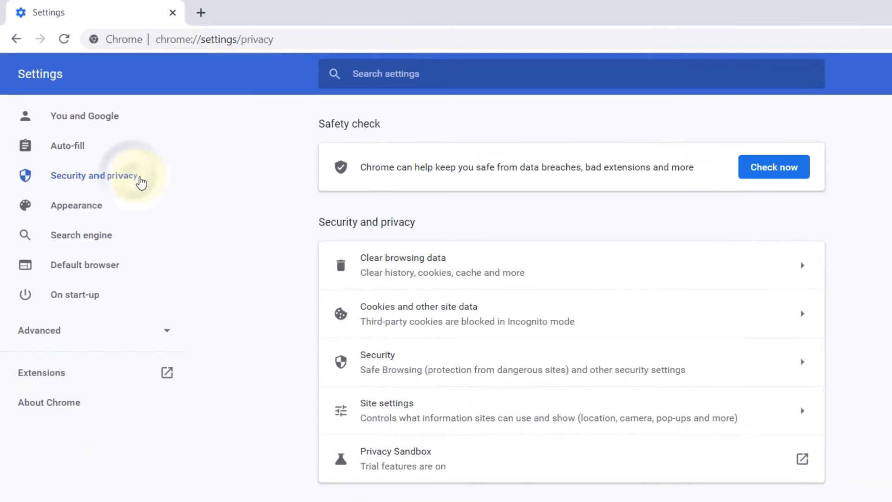
mouse_move(456, 313)
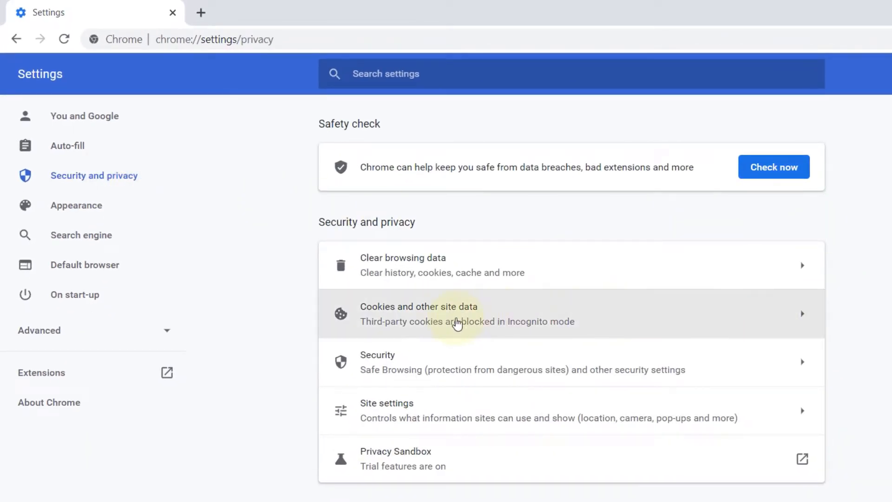
mouse_move(627, 316)
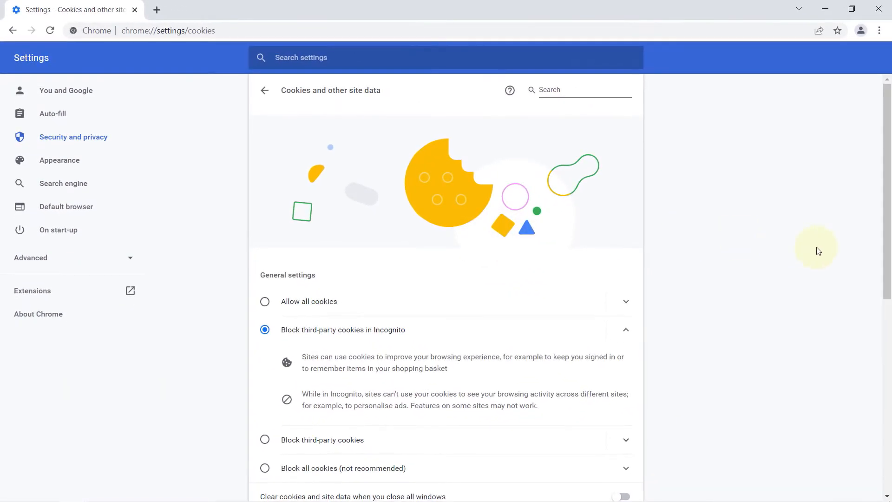
Select 'Block third-party cookies' for all windows and open the Privacy Sandbox details.
scroll("down", 3)
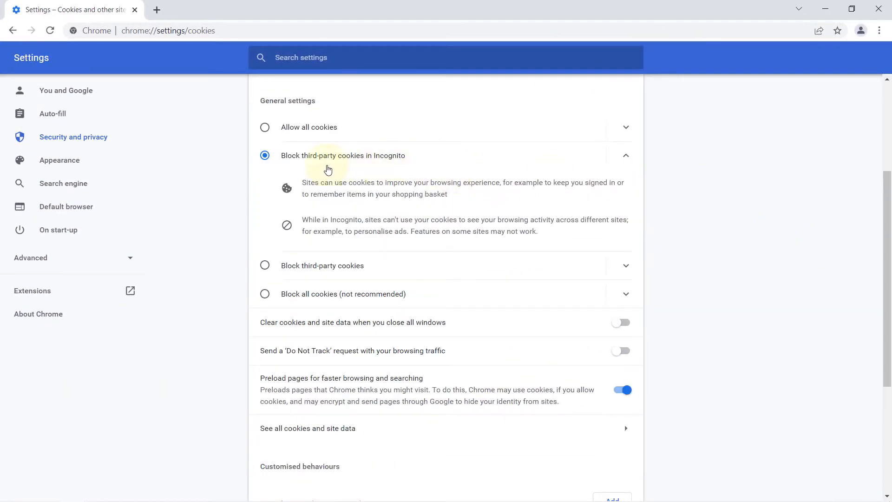
mouse_move(537, 160)
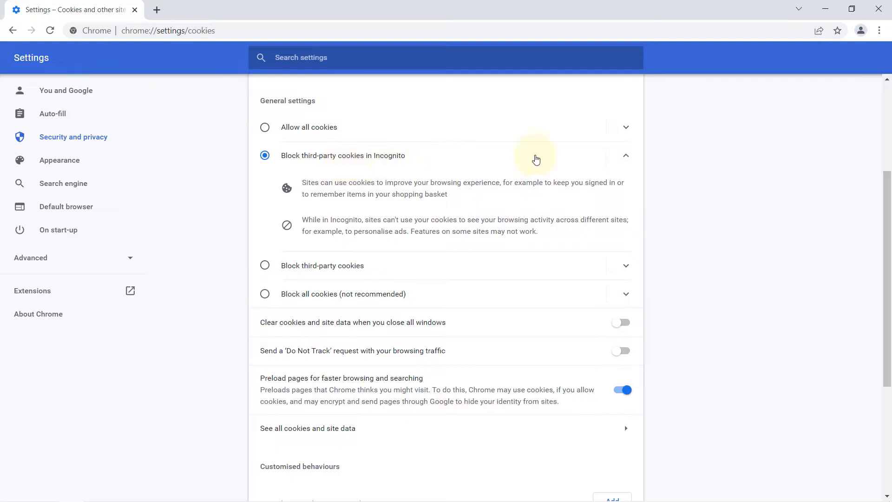
mouse_move(448, 263)
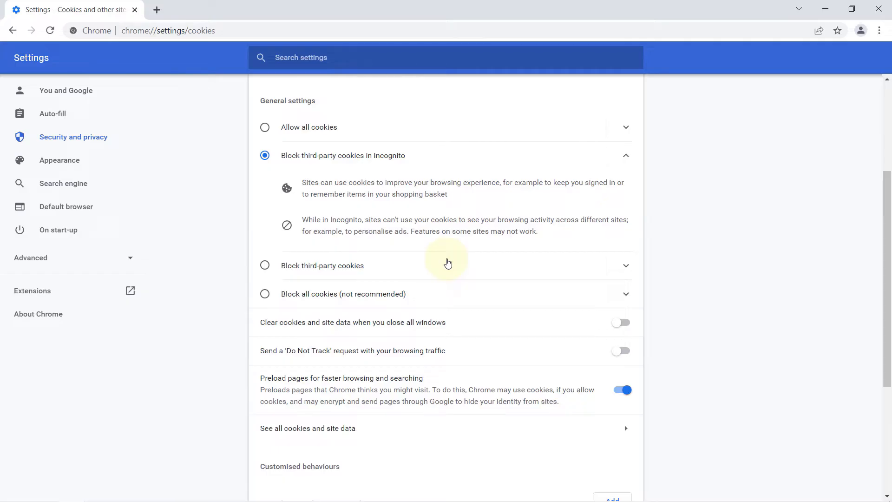
left_click(264, 265)
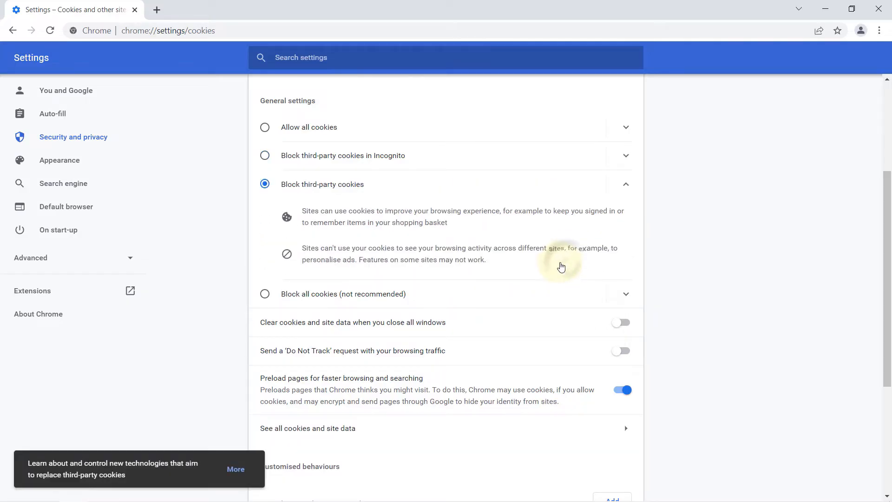
mouse_move(482, 245)
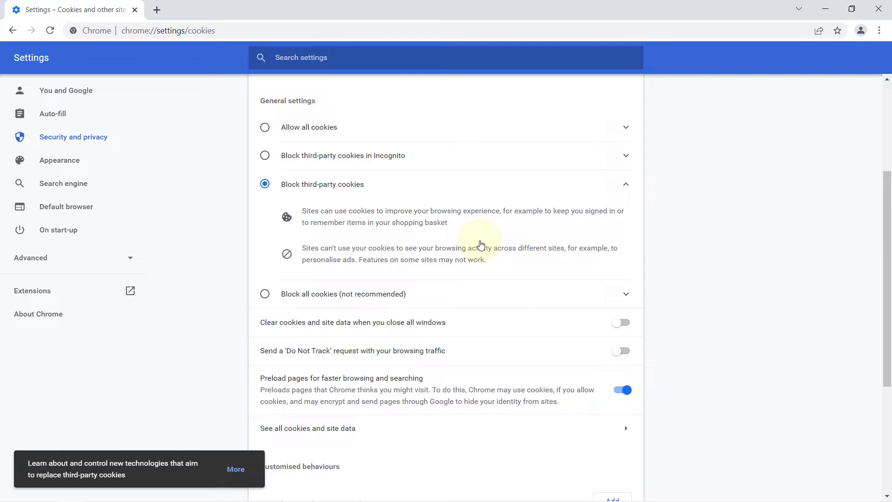
mouse_move(653, 260)
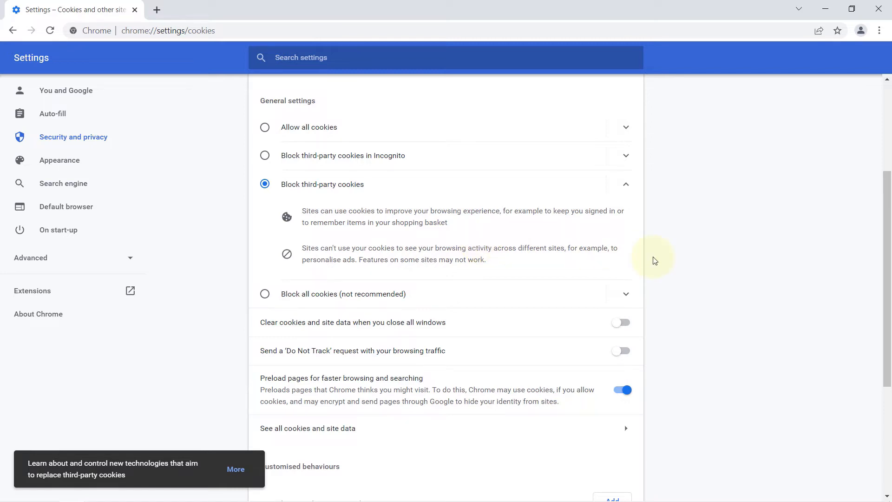
left_click(235, 469)
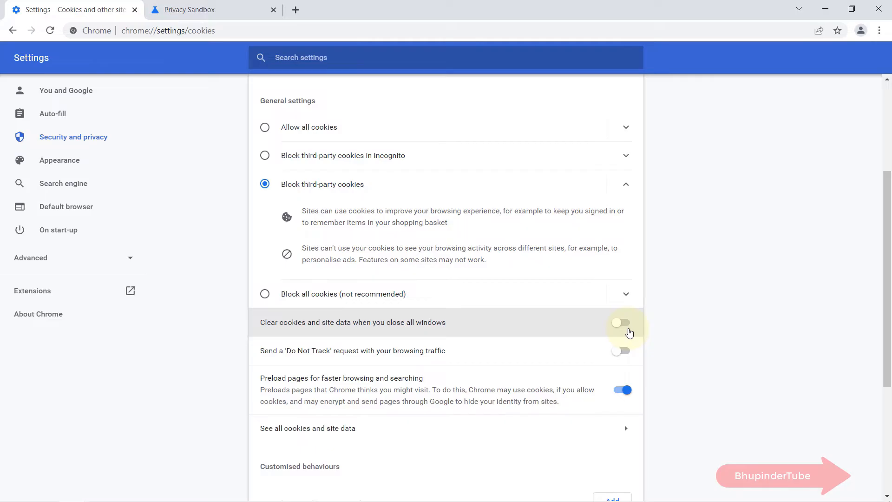
Turn on clearing cookies when all windows close, turn off Preload pages, and close Chrome.
left_click(621, 322)
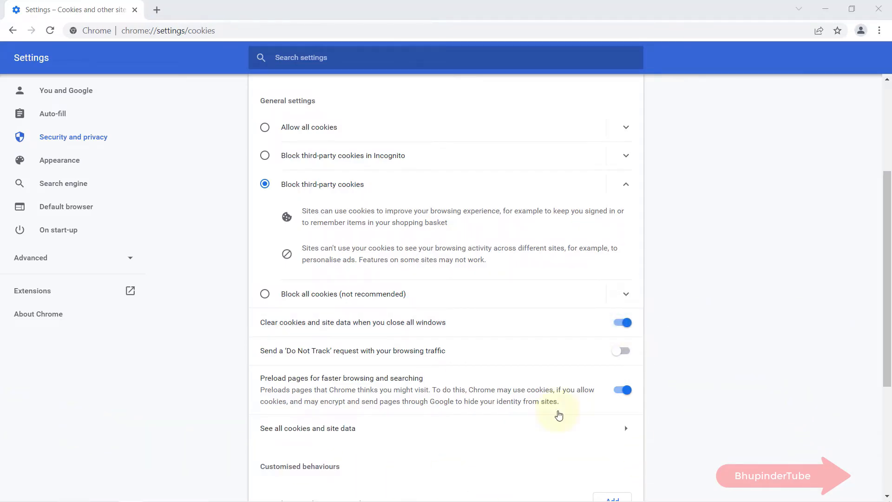
mouse_move(510, 407)
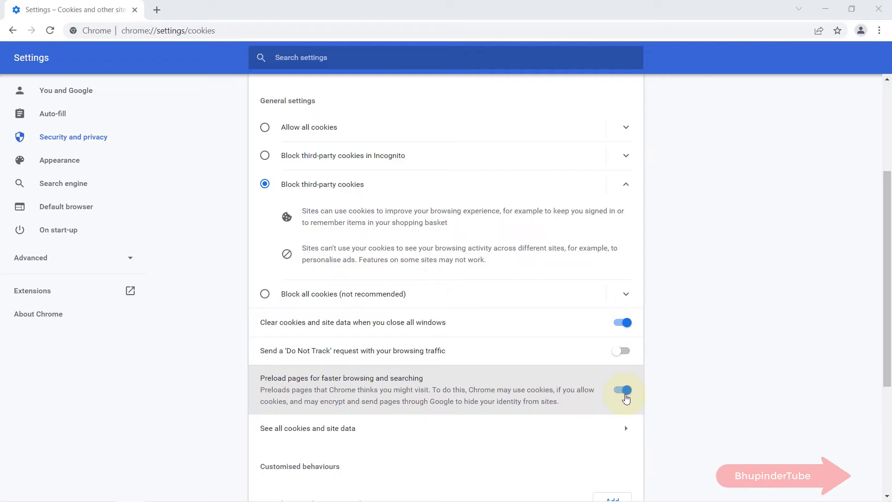
left_click(621, 390)
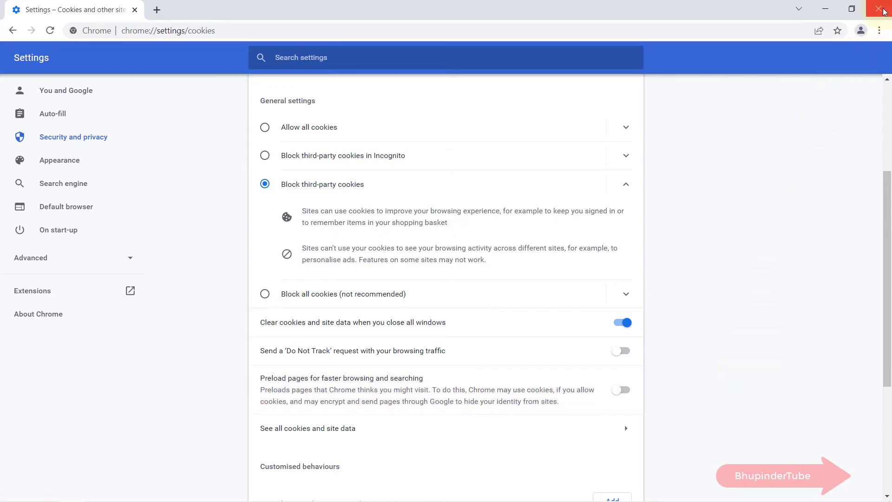
mouse_move(884, 11)
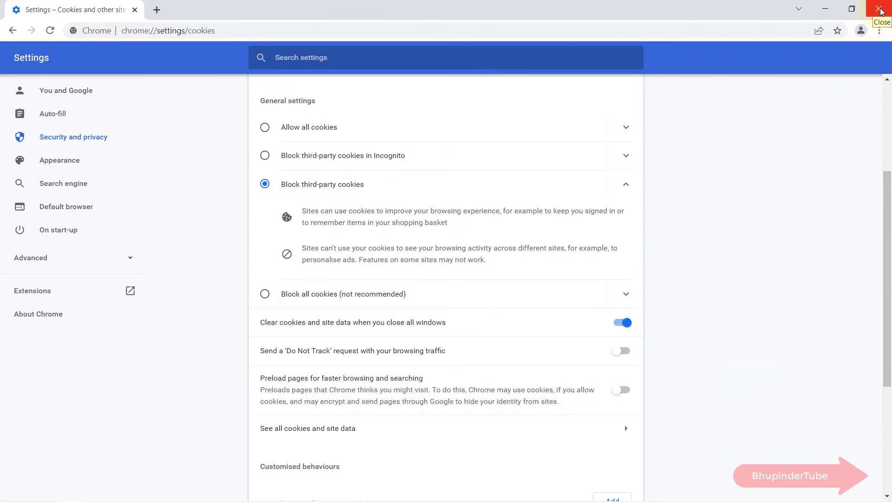
left_click(882, 9)
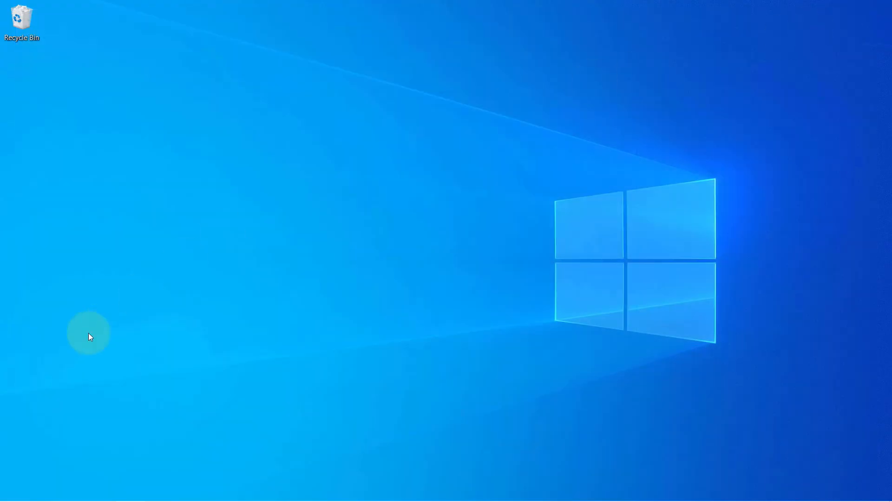